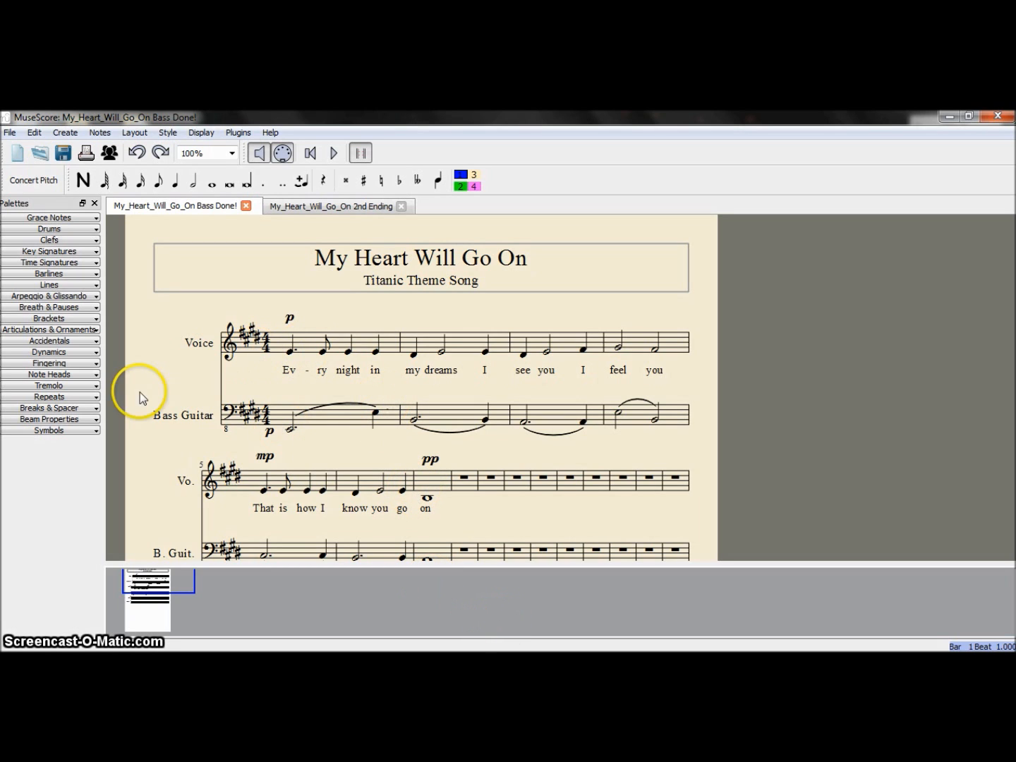
pyautogui.moveTo(53, 295)
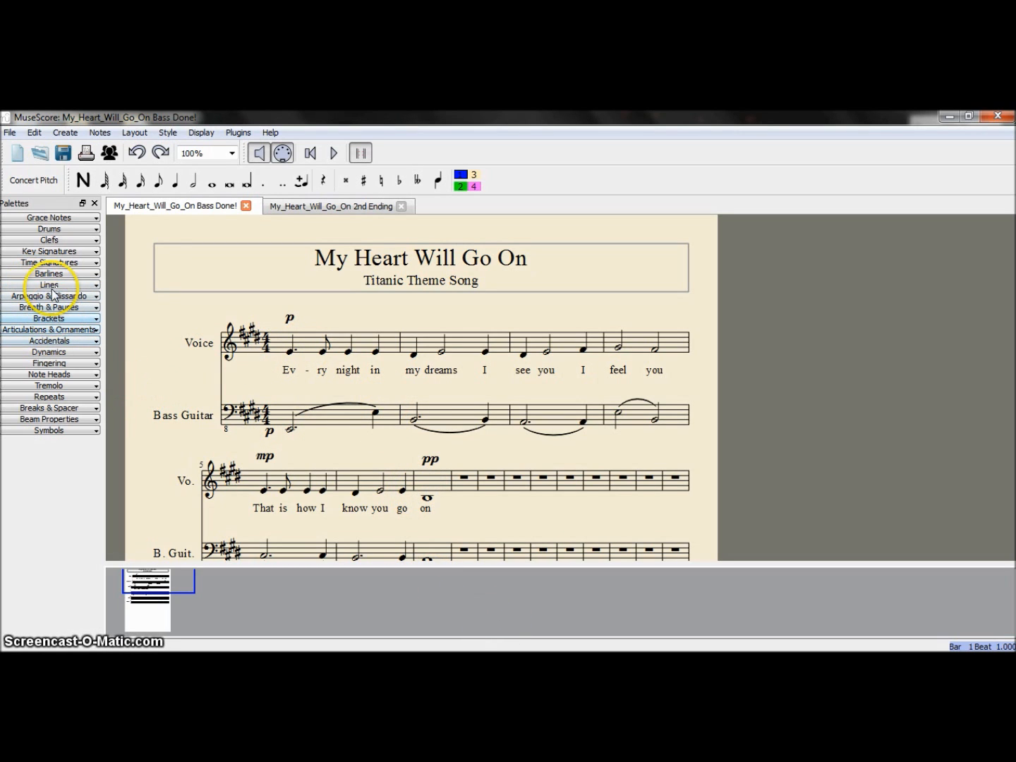
# Close the 'My_Heart_Will_Go_On Bass Done!' tab, leaving the 2nd Ending score active
pyautogui.click(49, 273)
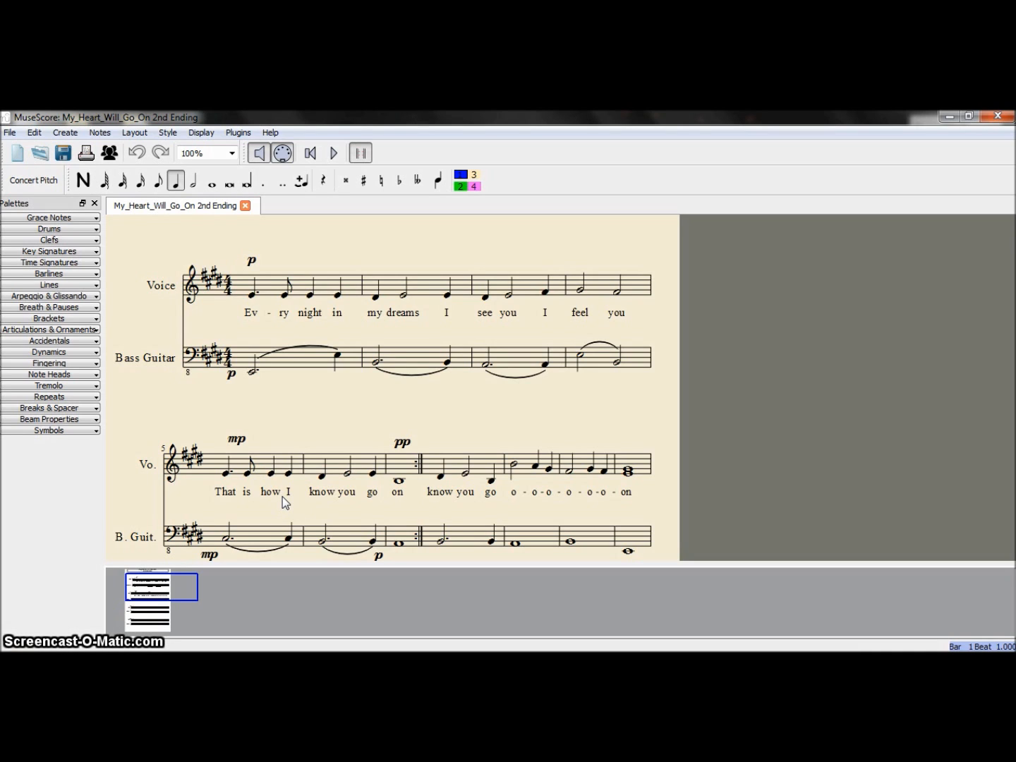
# Drag the '1.' volta bracket from the Lines palette onto bar 6 of the Voice staff
pyautogui.click(49, 285)
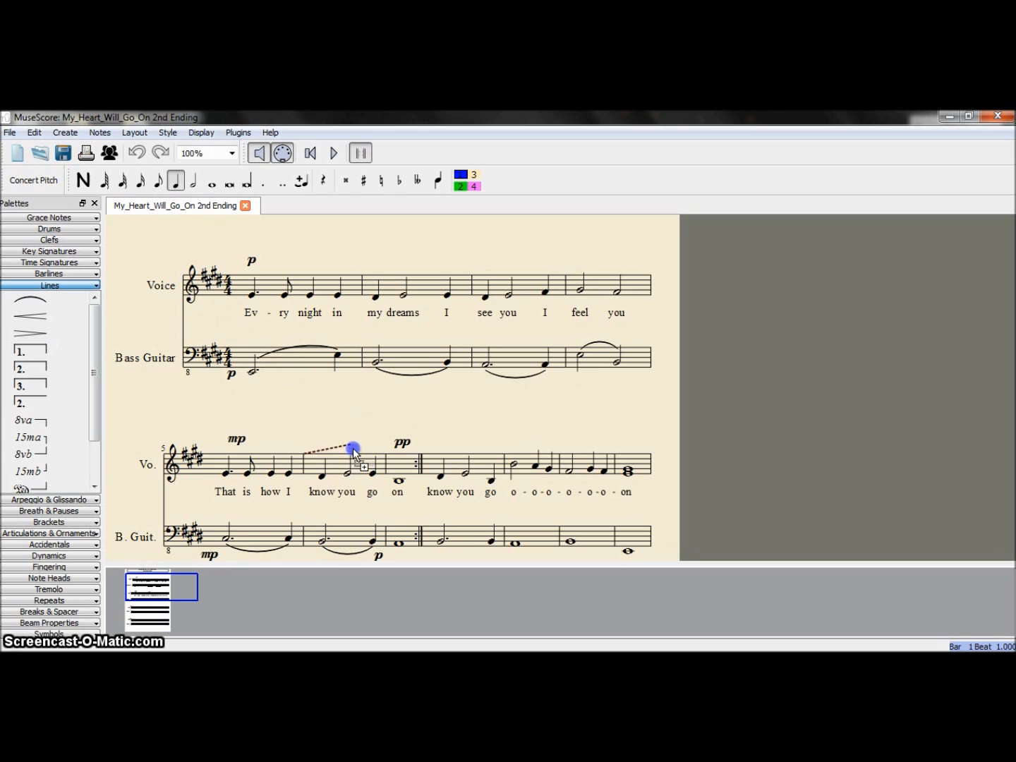
pyautogui.moveTo(353, 451); pyautogui.dragTo(283, 420)
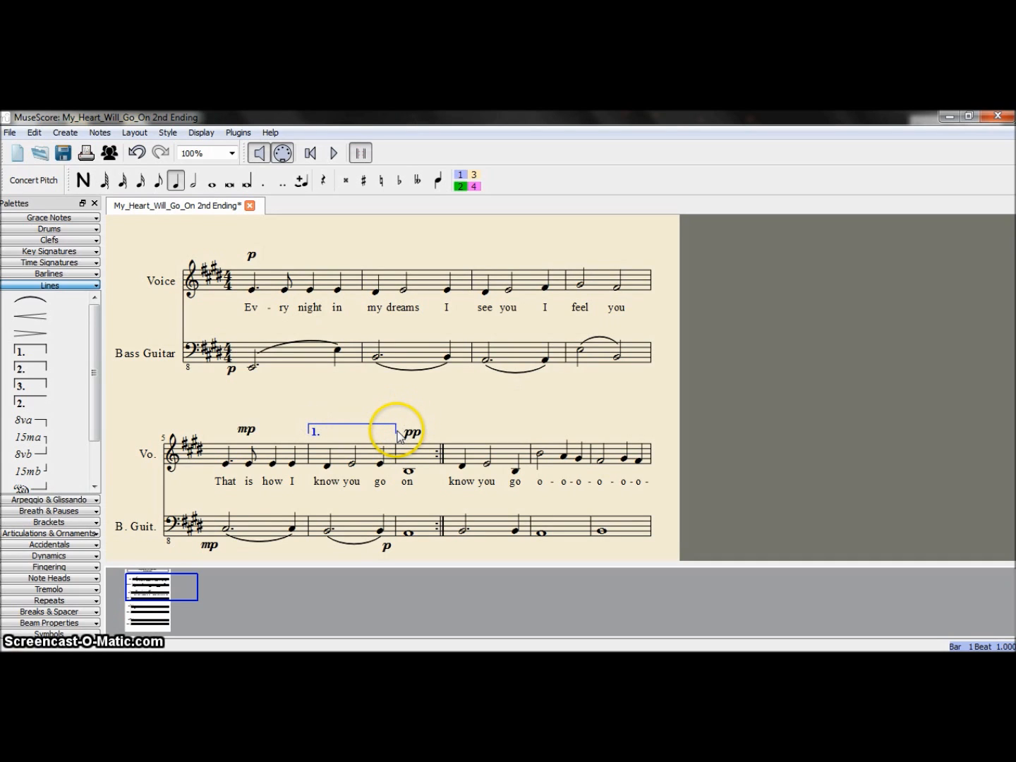
pyautogui.moveTo(440, 385)
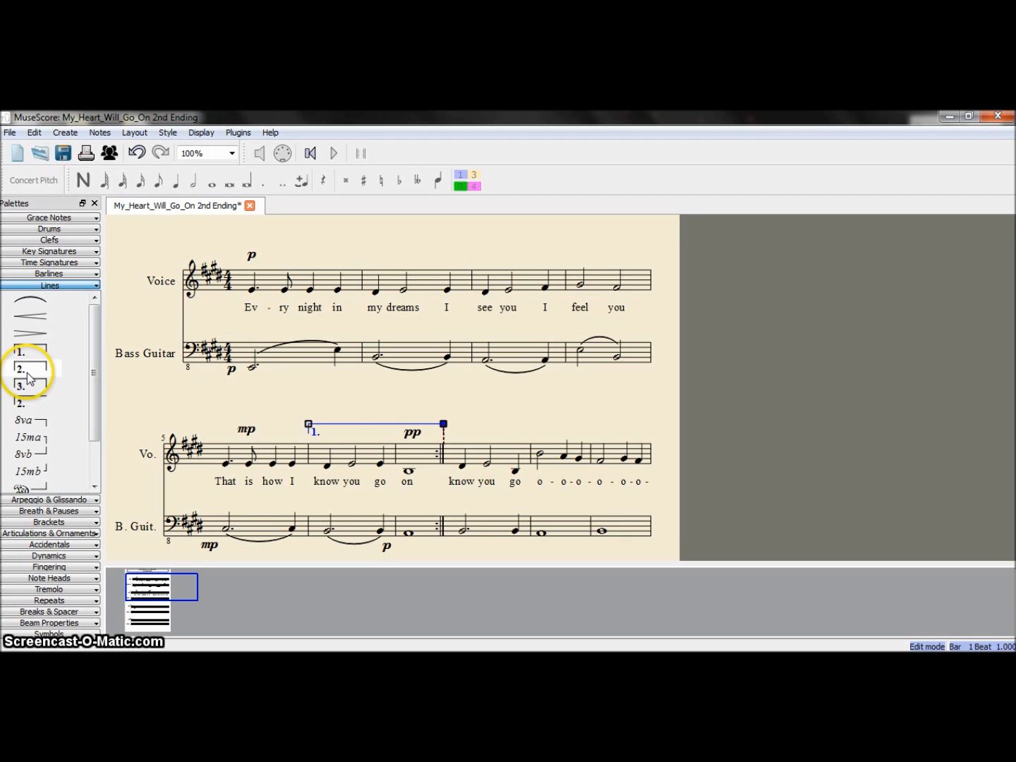
# Drop the '2.' volta bracket onto bar 8 of the Voice staff, after the end repeat
pyautogui.moveTo(442, 424); pyautogui.dragTo(469, 436)
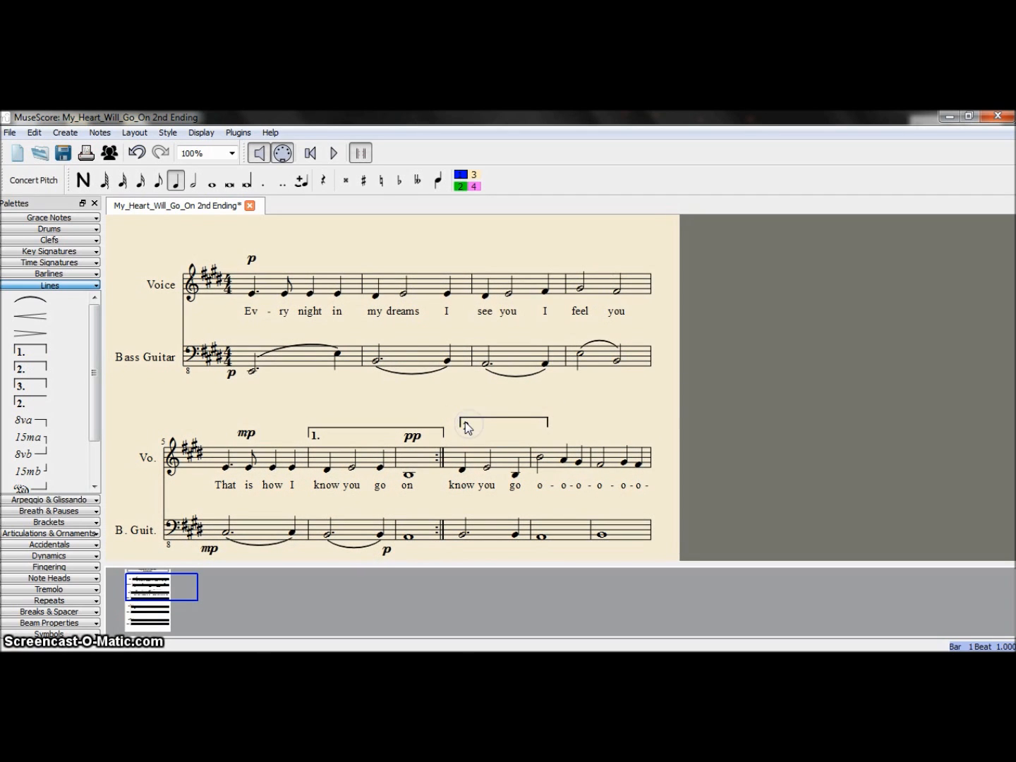
pyautogui.click(458, 428)
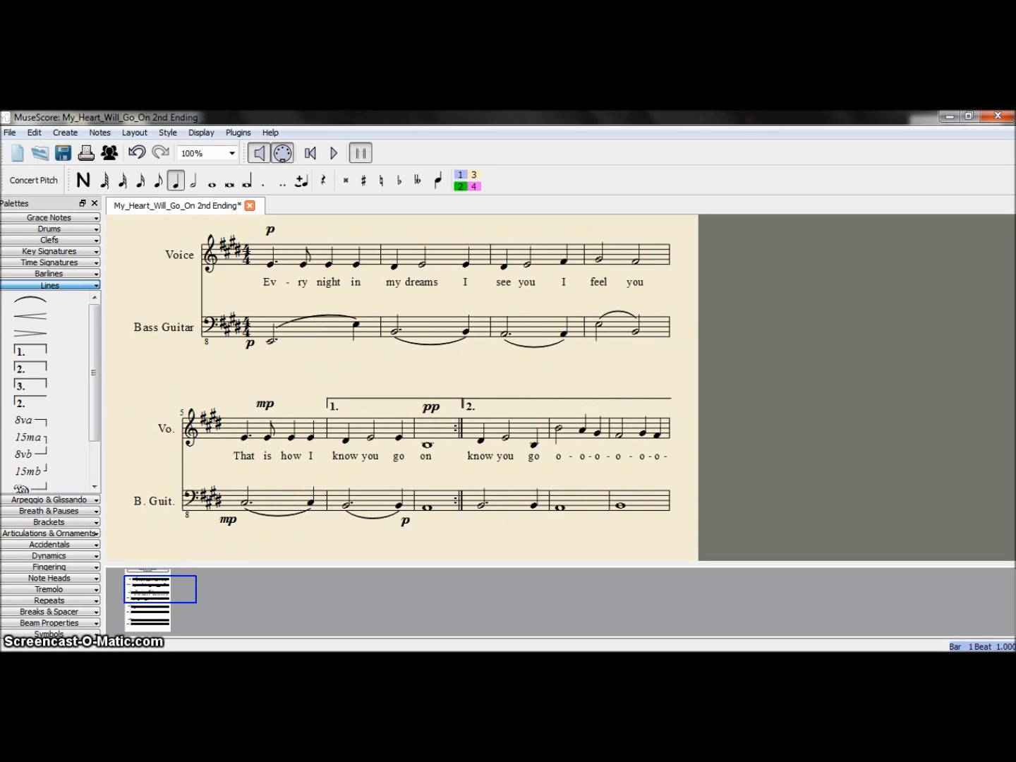
# Play the score back through the end repeat and both ending brackets
pyautogui.click(216, 254)
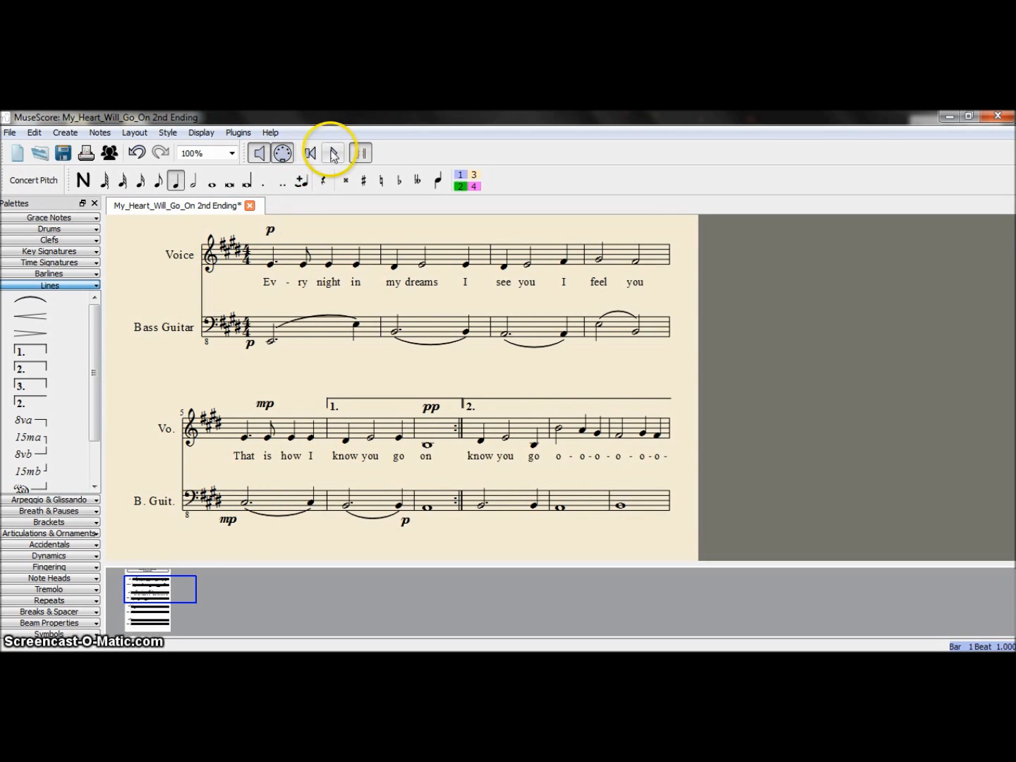
pyautogui.click(333, 154)
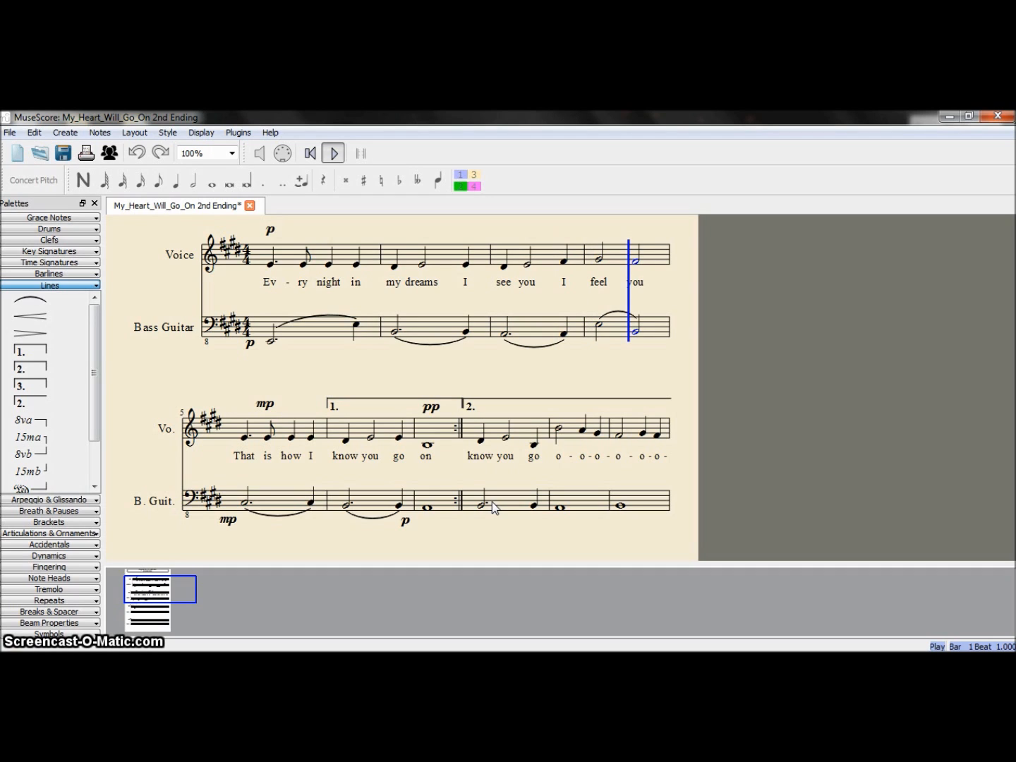
pyautogui.click(245, 427)
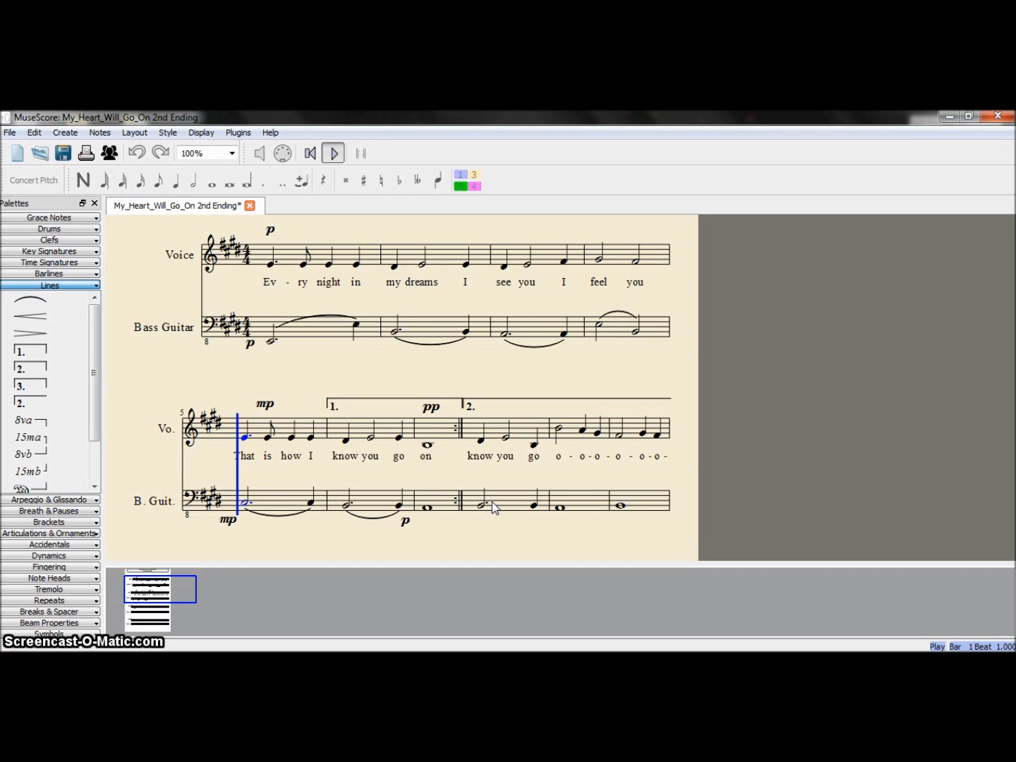
pyautogui.press('Right')
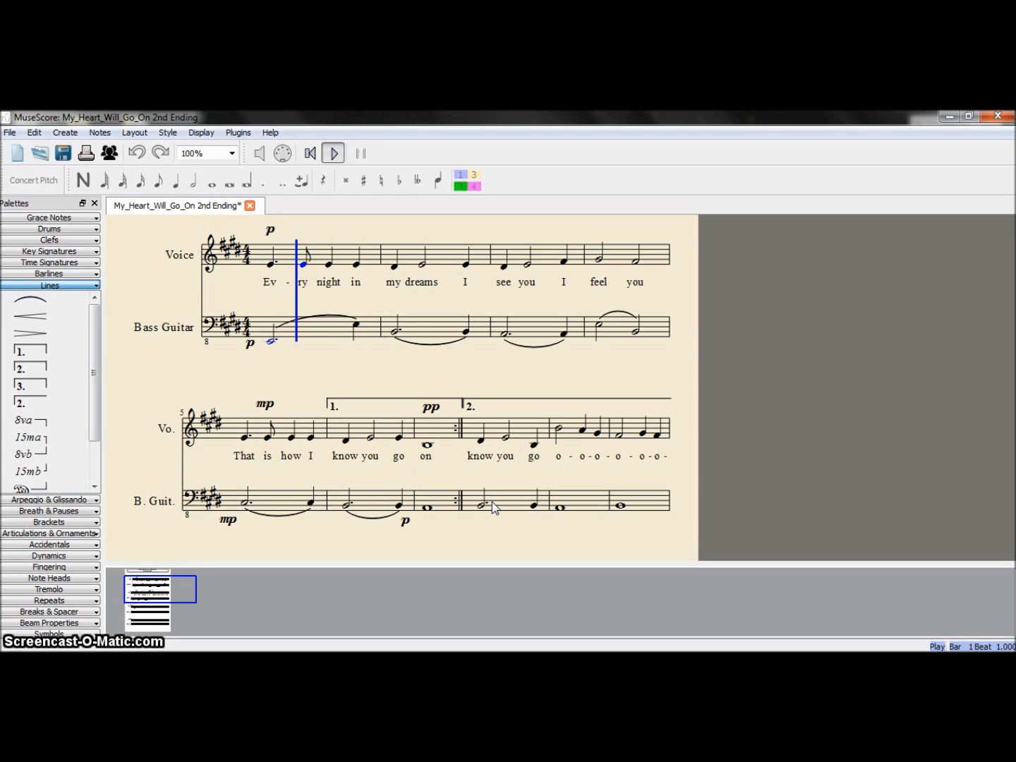
pyautogui.click(393, 263)
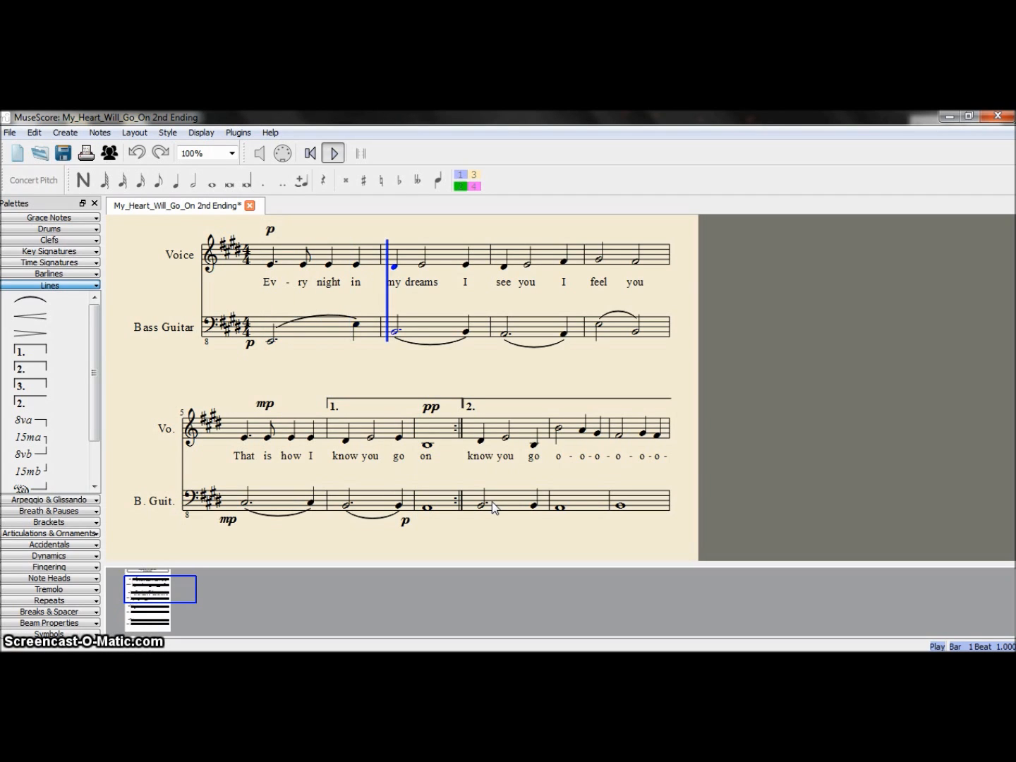
pyautogui.press('Right')
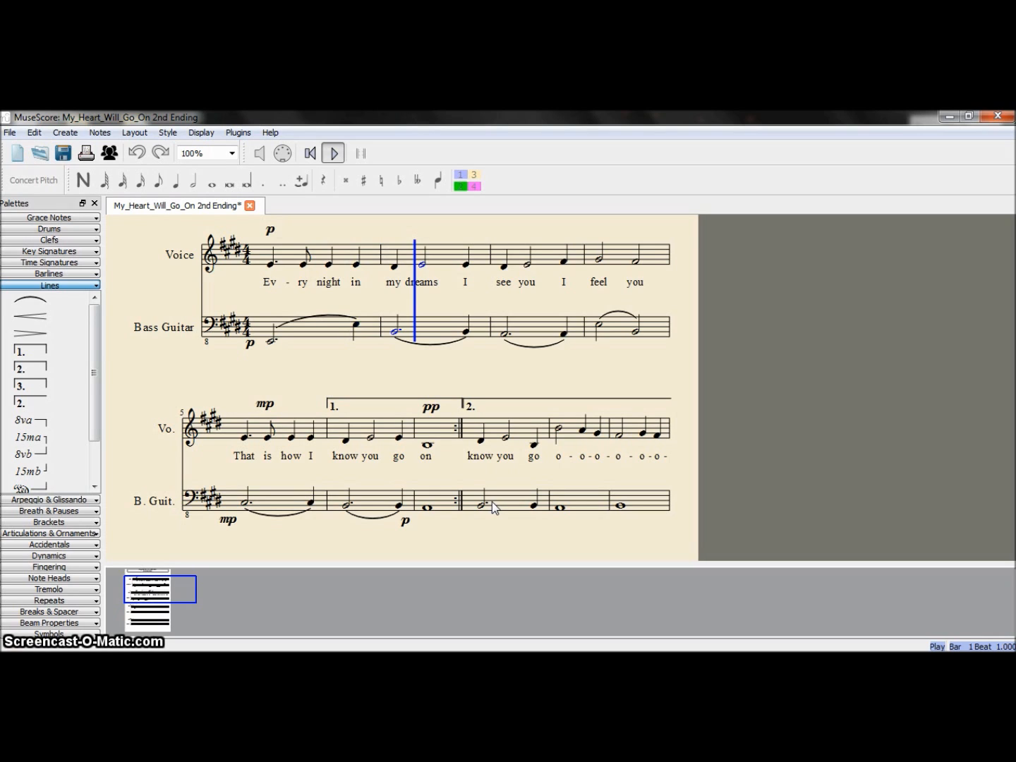